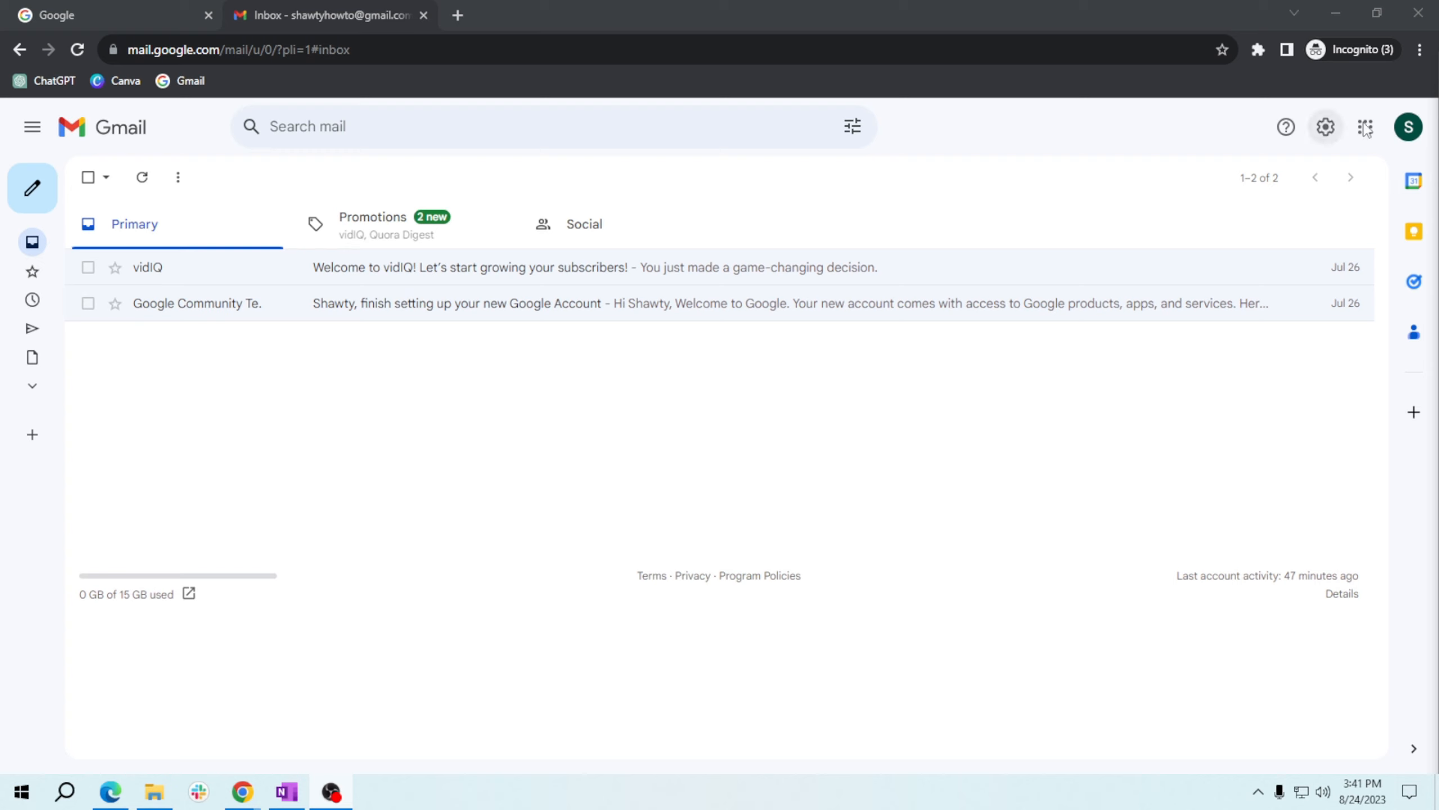
mouse_move(1325, 126)
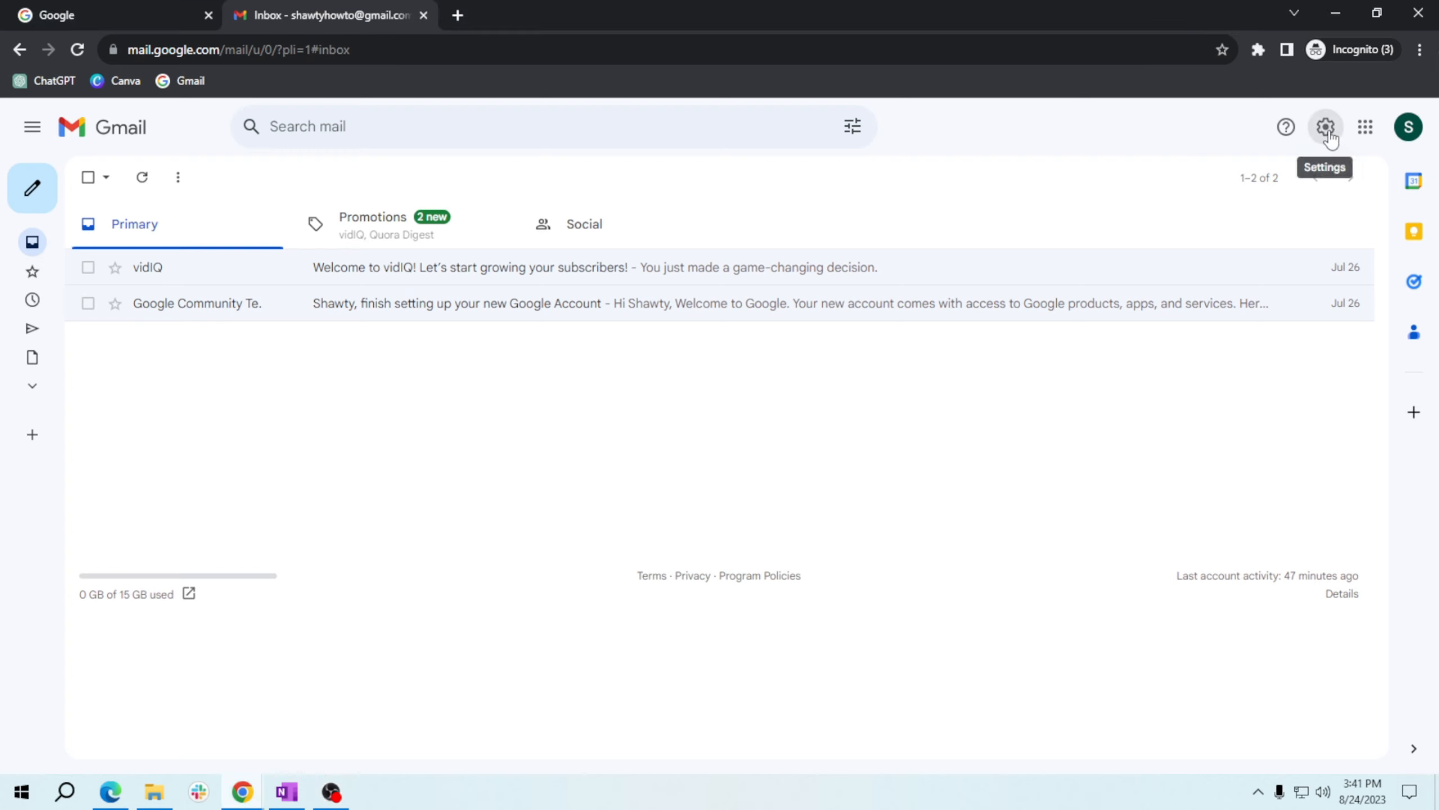
Reach the full Gmail settings page via the gear menu's 'See all settings'.
click(1325, 126)
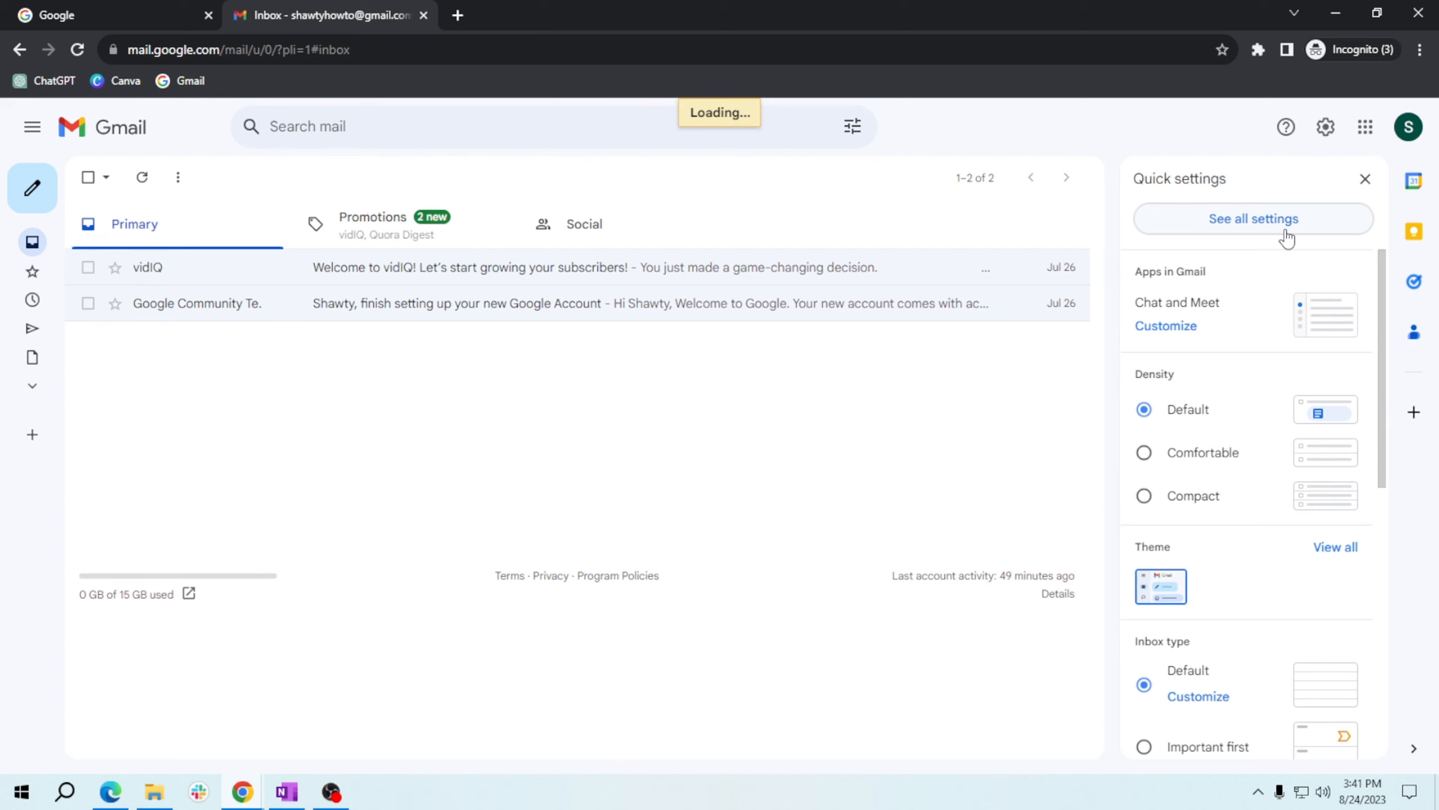
click(1253, 218)
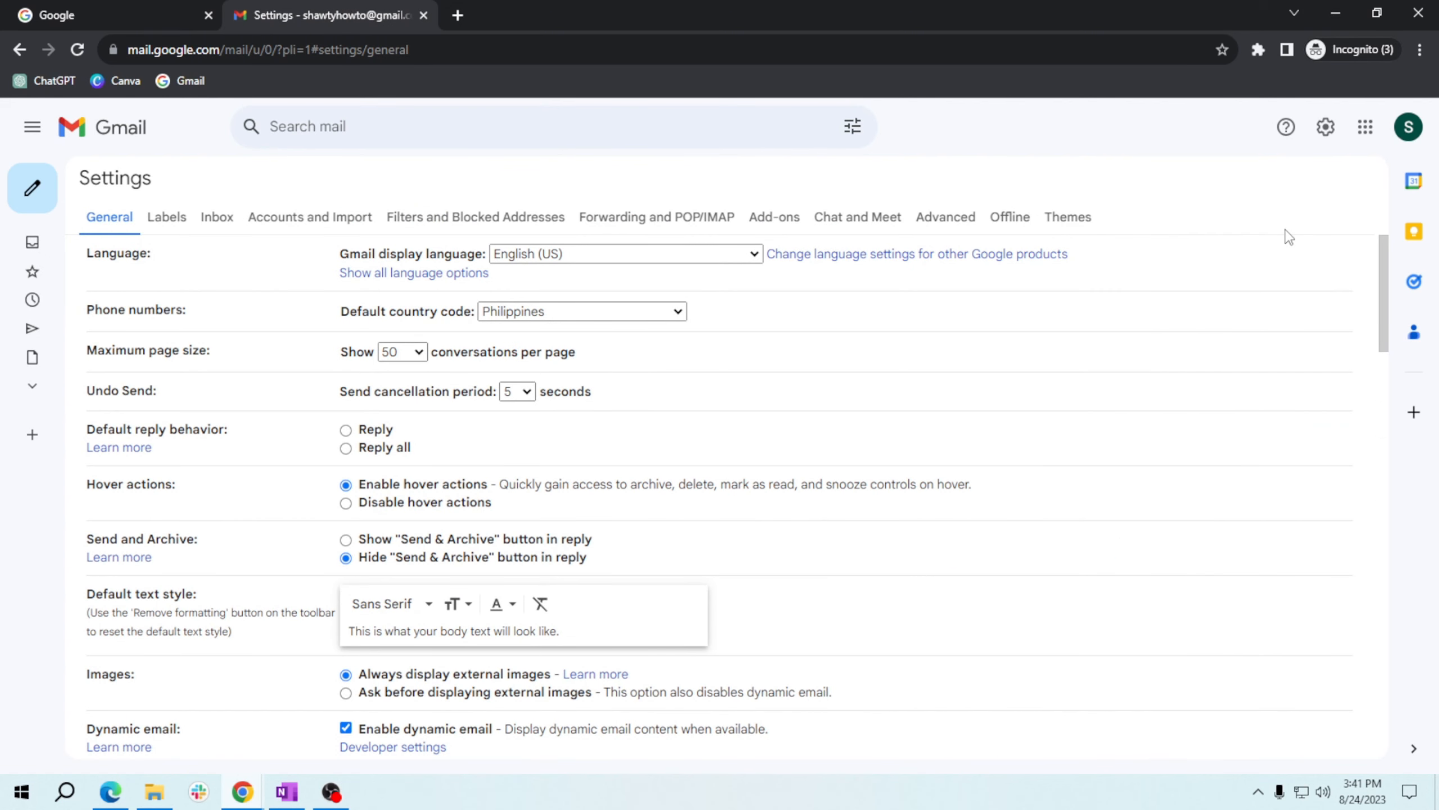
mouse_move(308, 202)
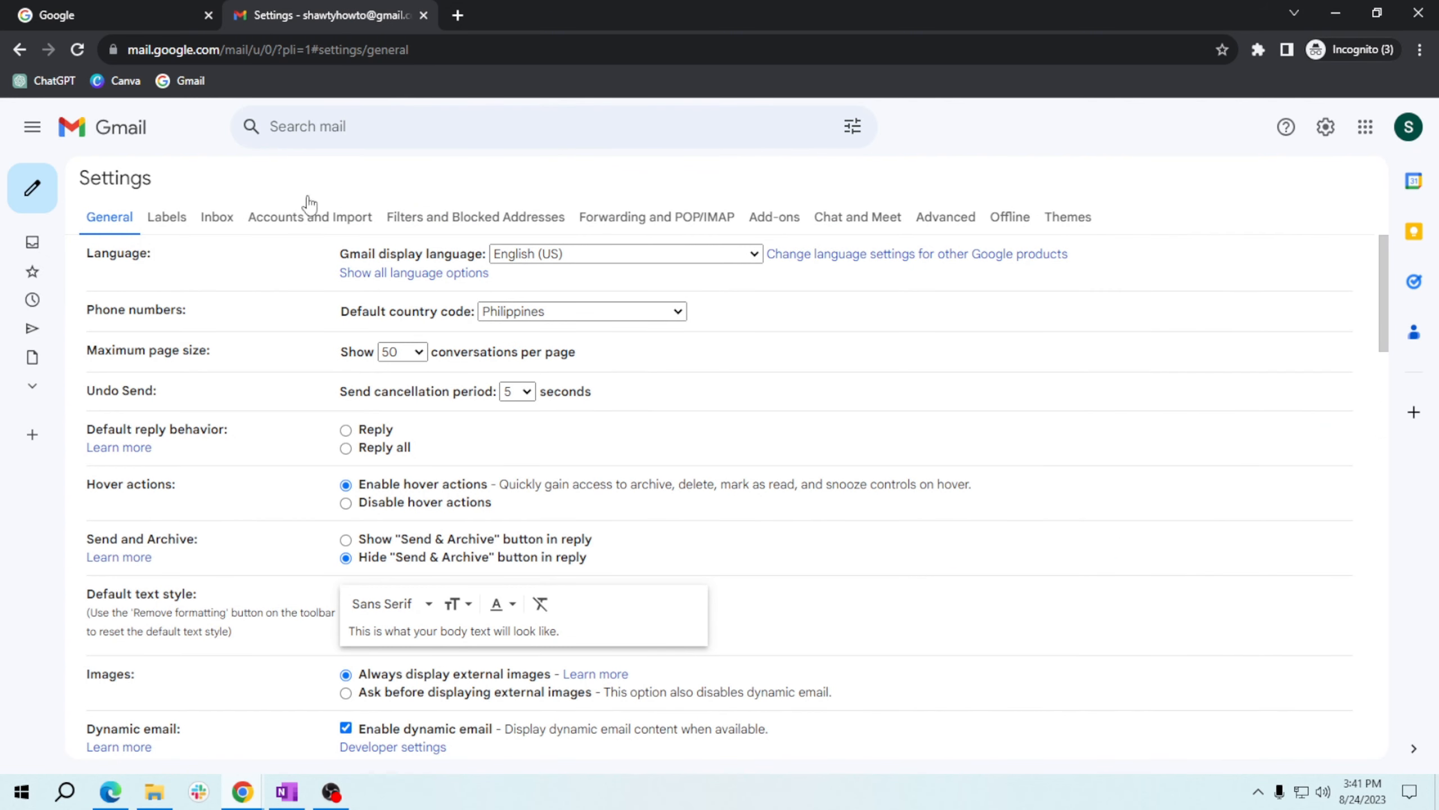
mouse_move(709, 384)
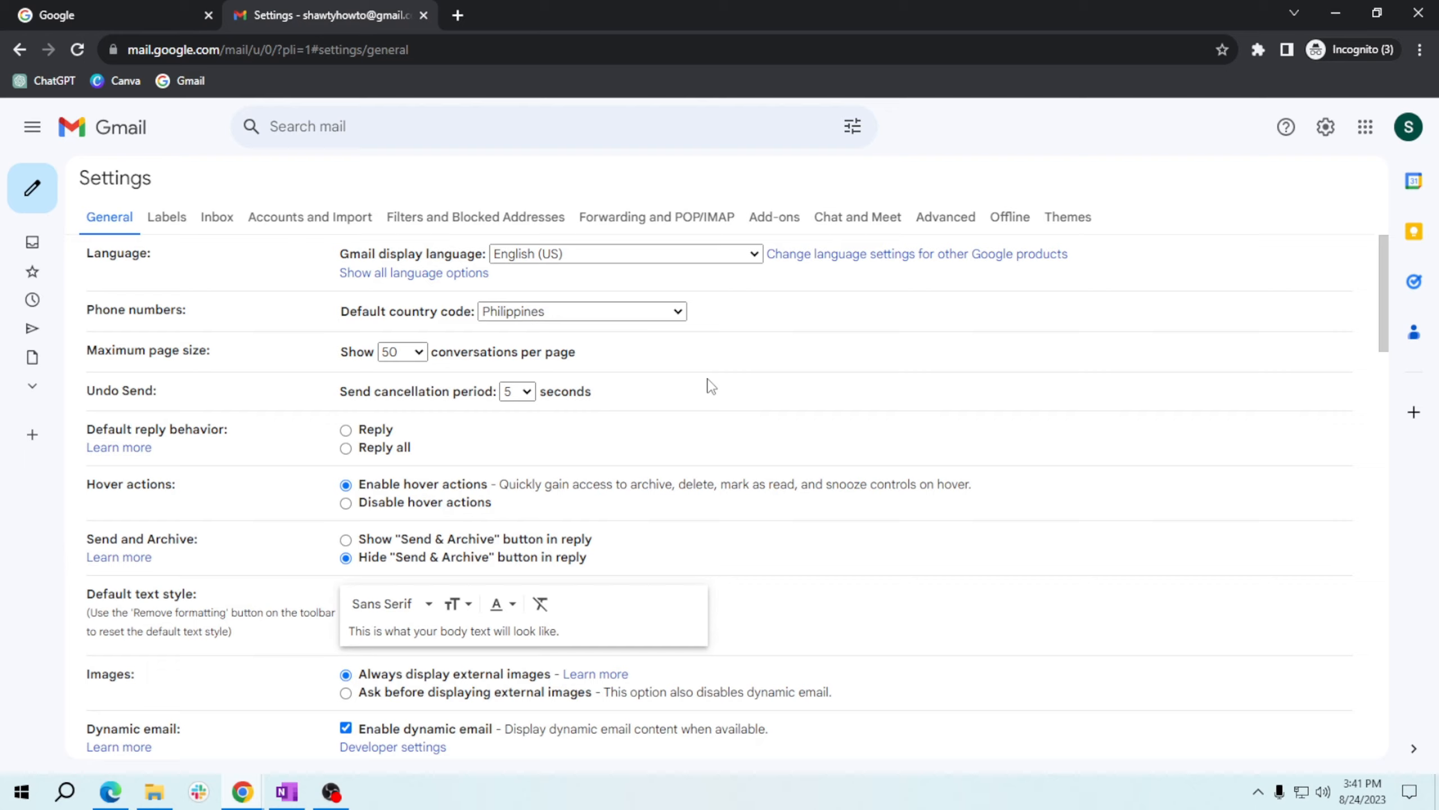
Scroll the General section down to the Smart Compose and personalization options.
scroll(down, 3)
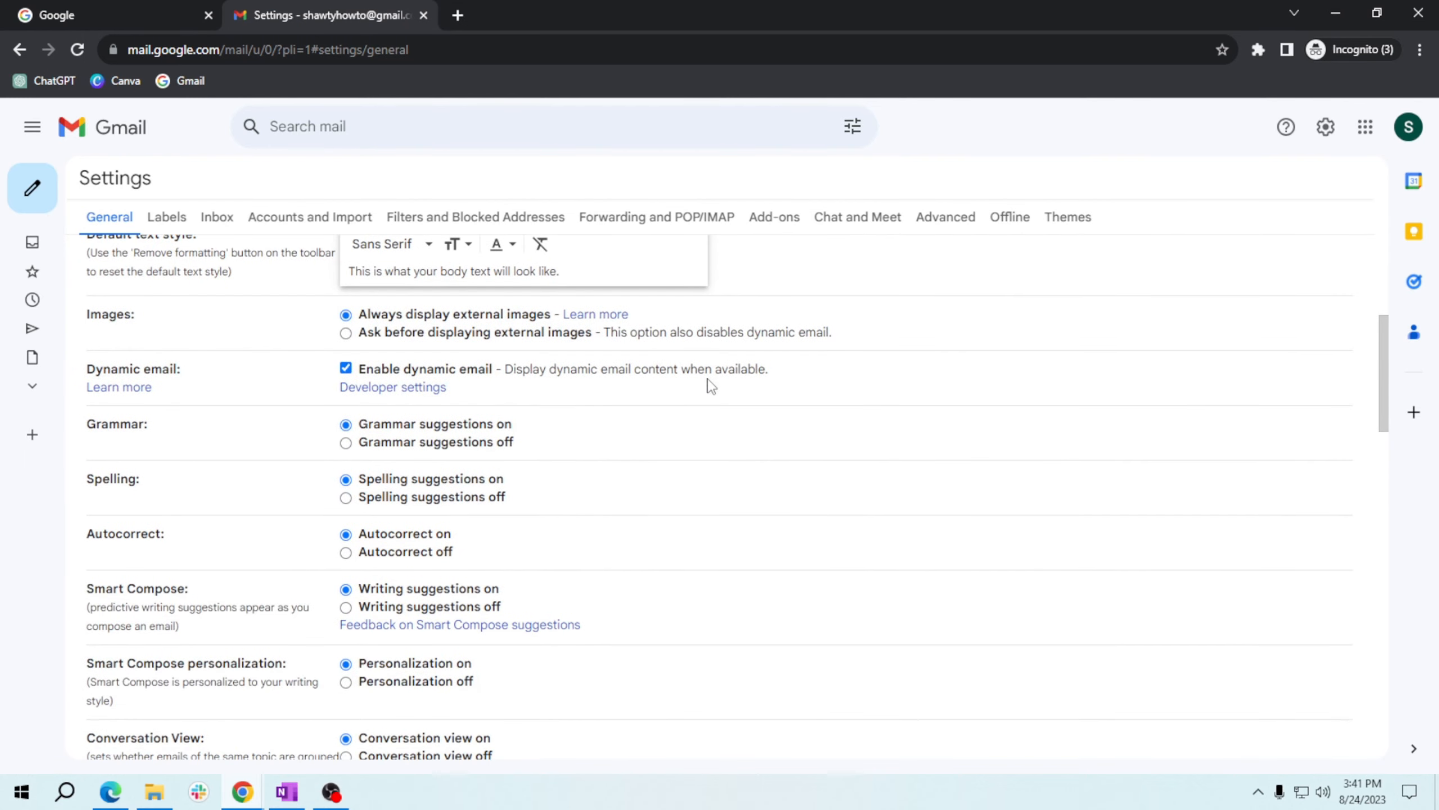
scroll(down, 3)
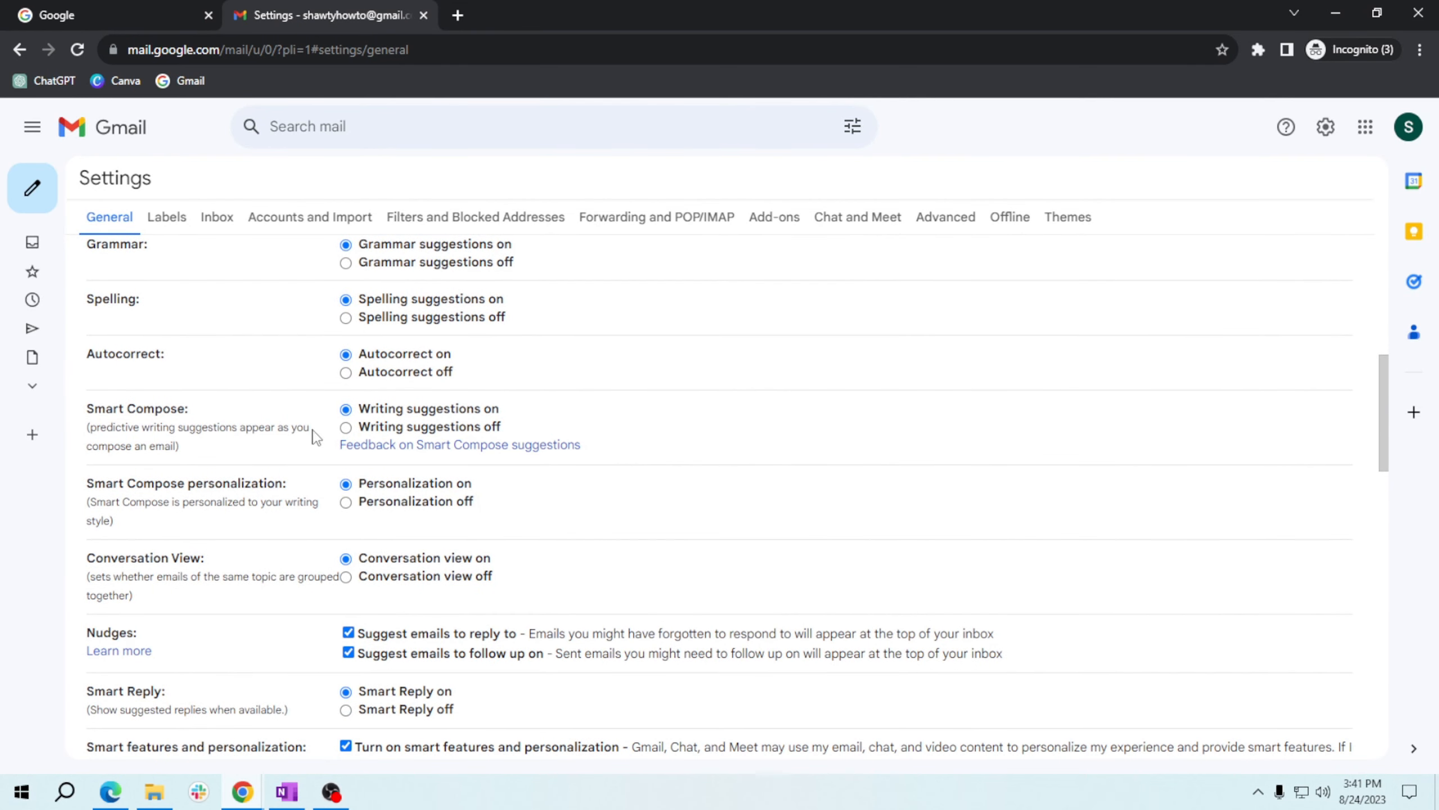
mouse_move(363, 459)
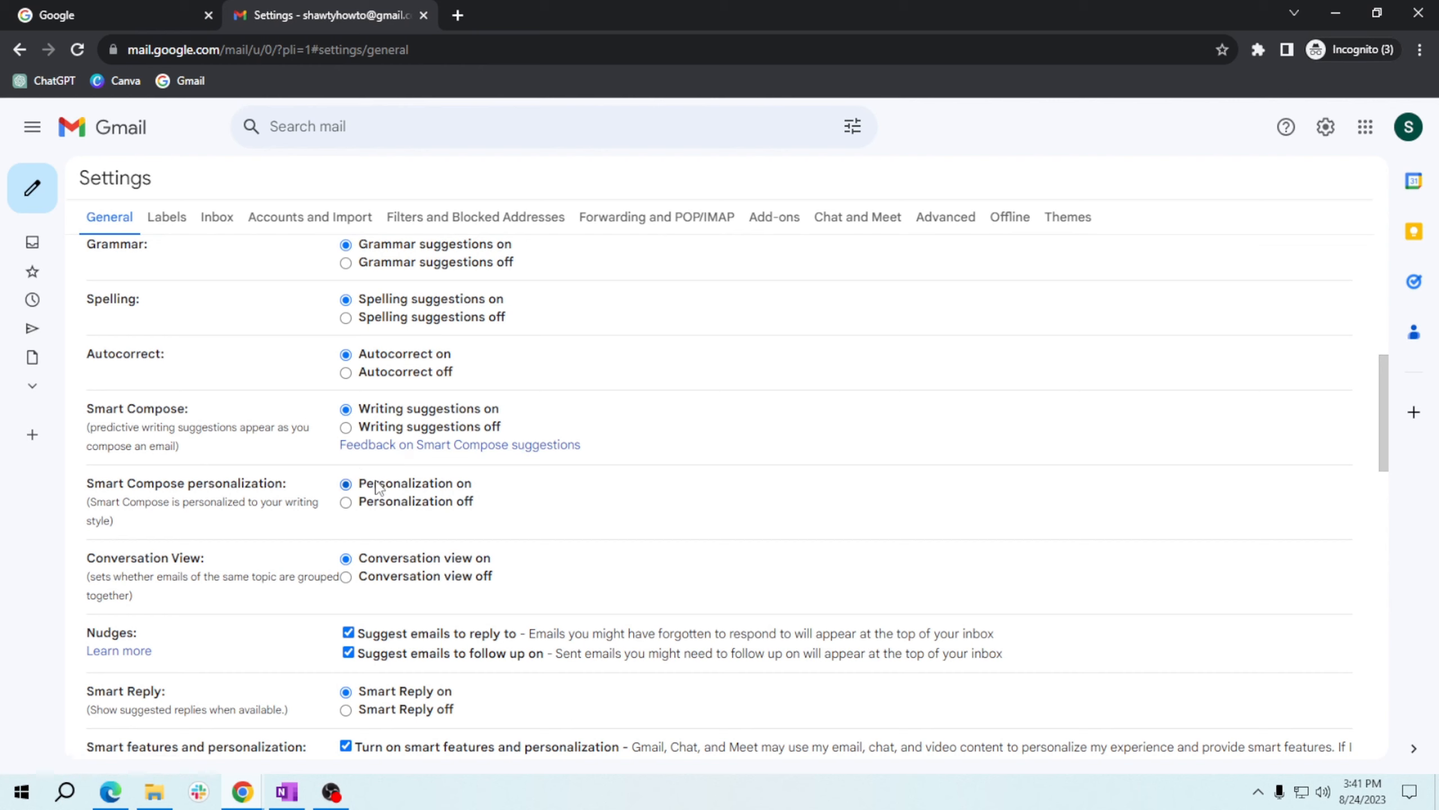
mouse_move(391, 488)
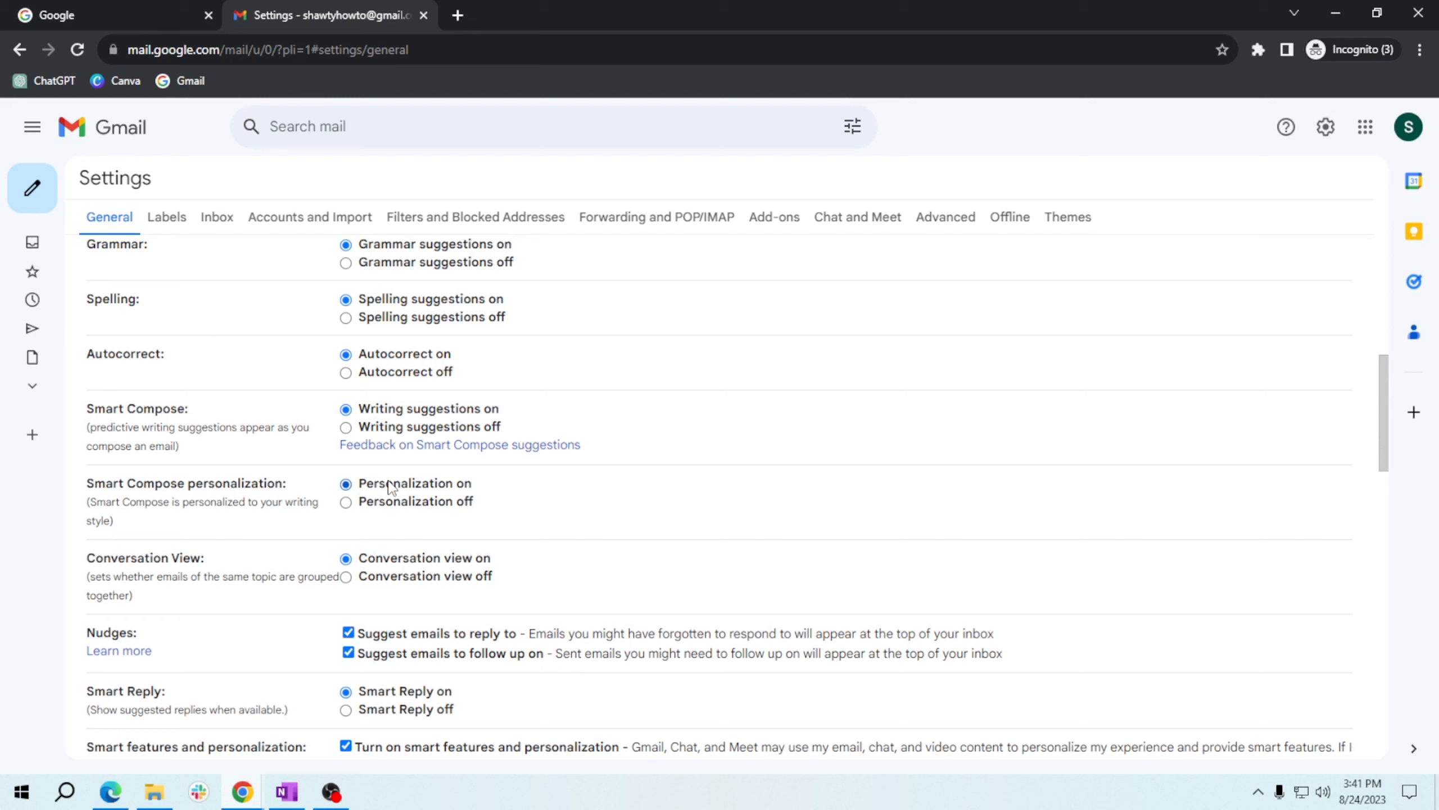